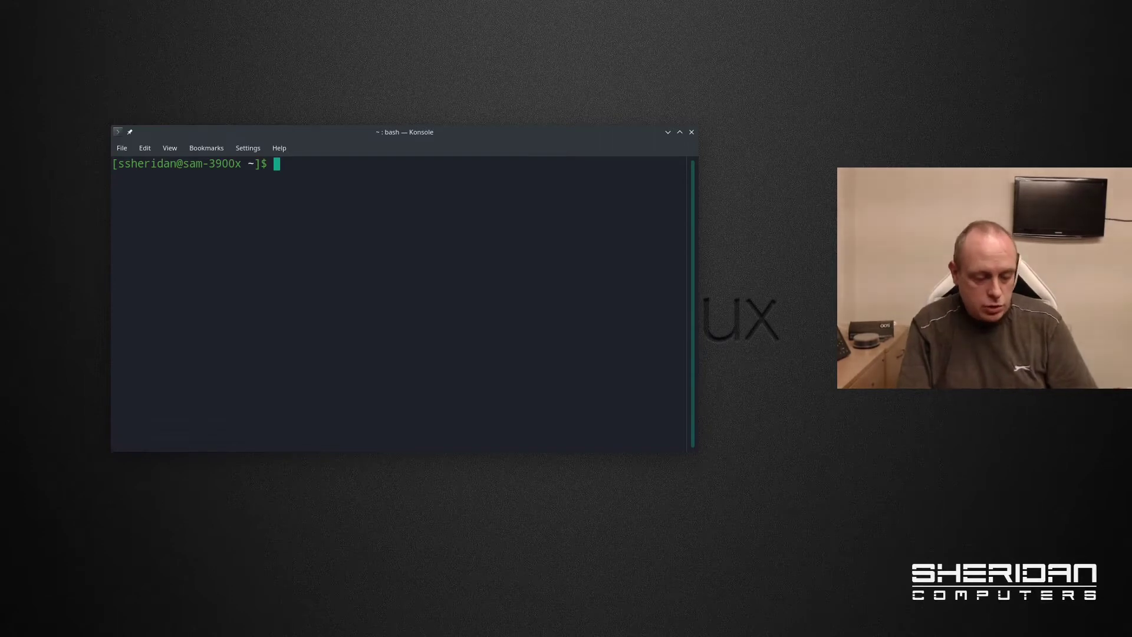
- List the connected video devices with v4l2-ctl --list-devices to find the webcam's nodes
{"action": "type", "text": "v4"}
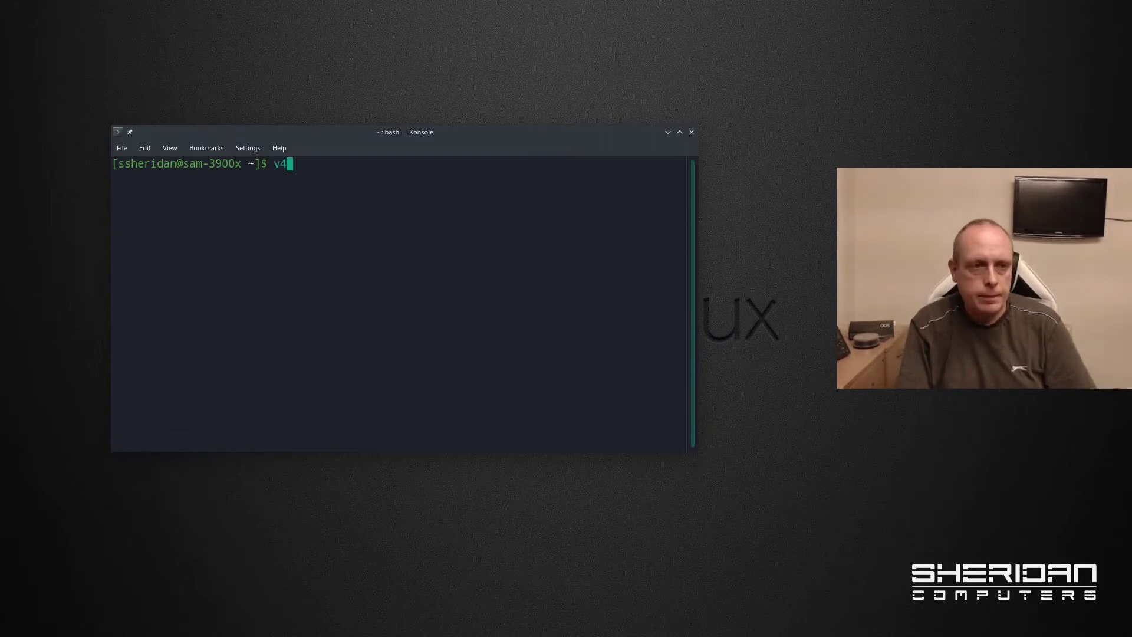
{"action": "type", "text": "l2-ct"}
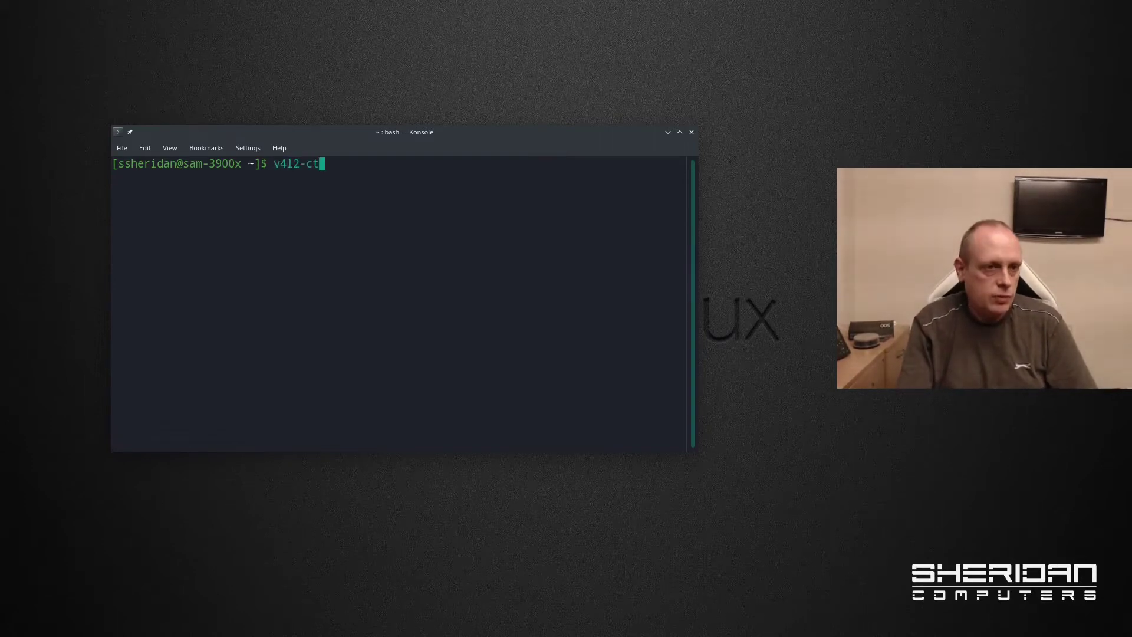
{"action": "type", "text": "l"}
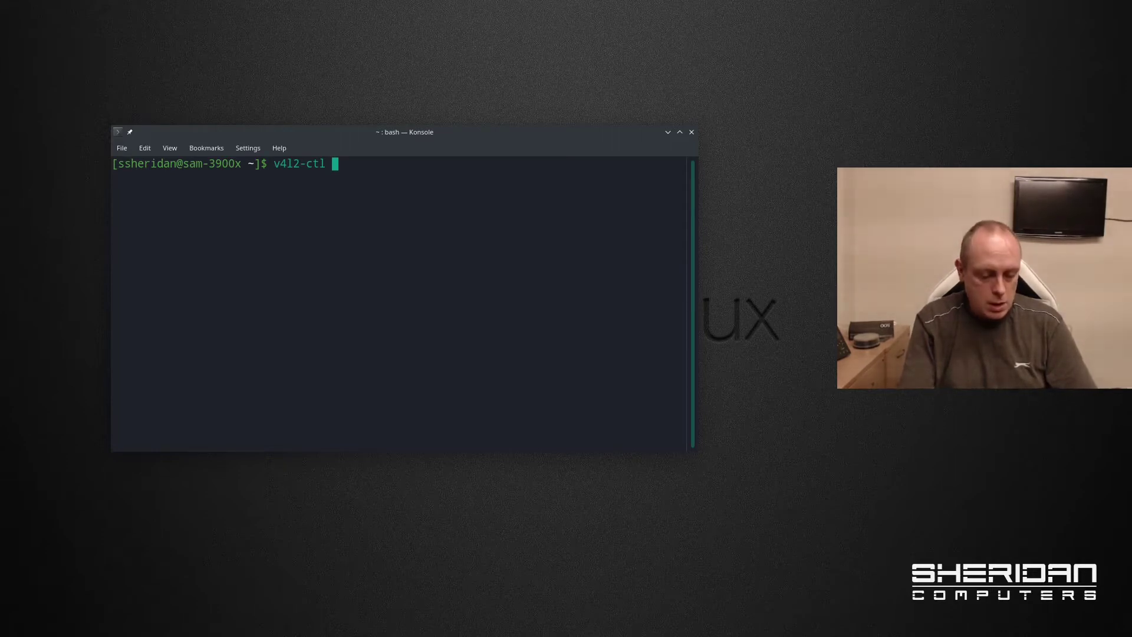
{"action": "type", "text": "--list-devices"}
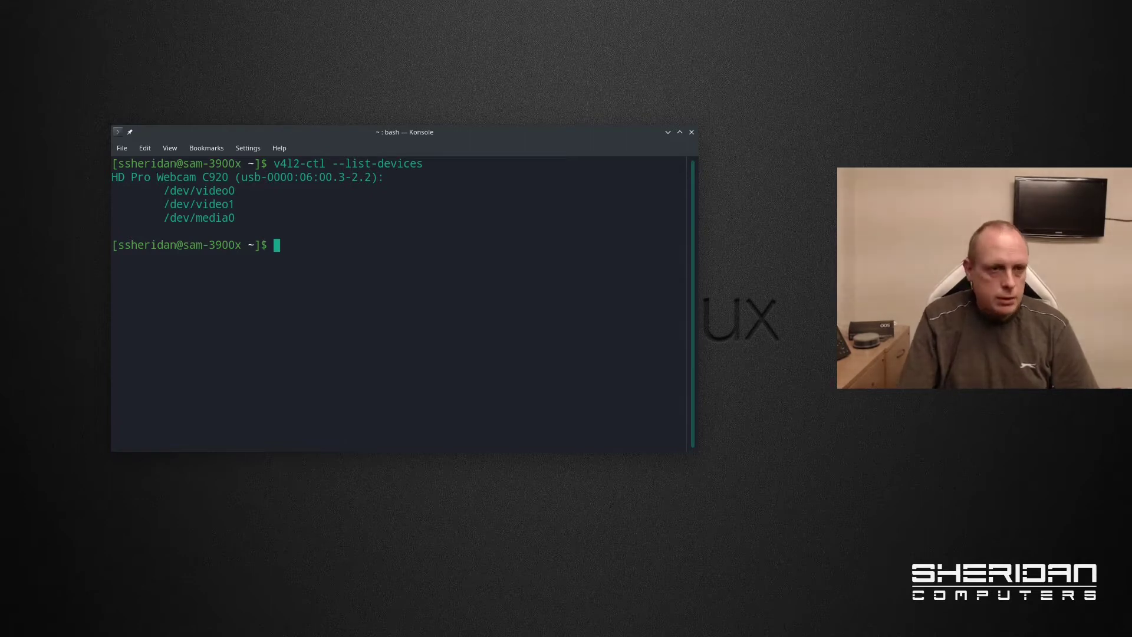
- Begin a v4l2-ctl command targeting /dev/video0 to list its controls
{"action": "type", "text": "v4l2-ctl --"}
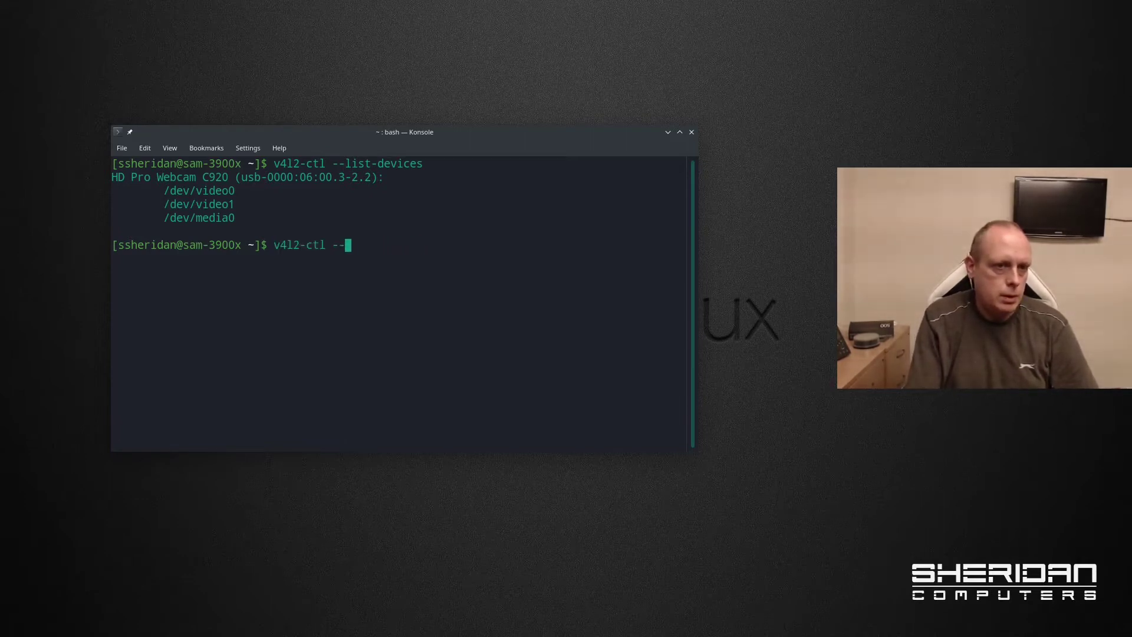
{"action": "type", "text": "d /dev/"}
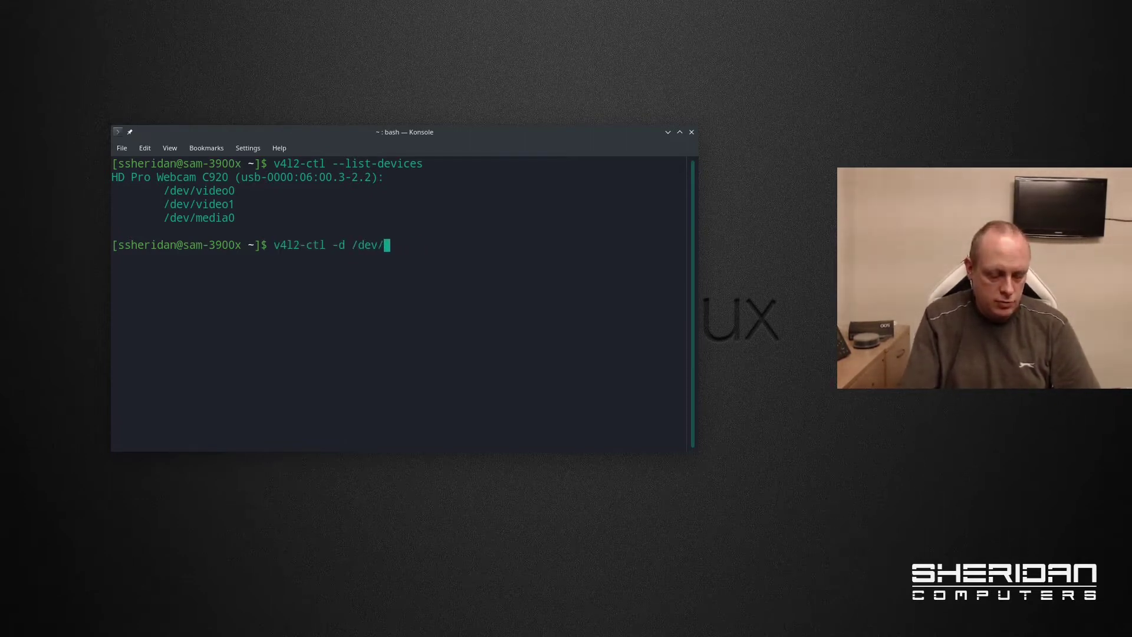
{"action": "type", "text": "vide"}
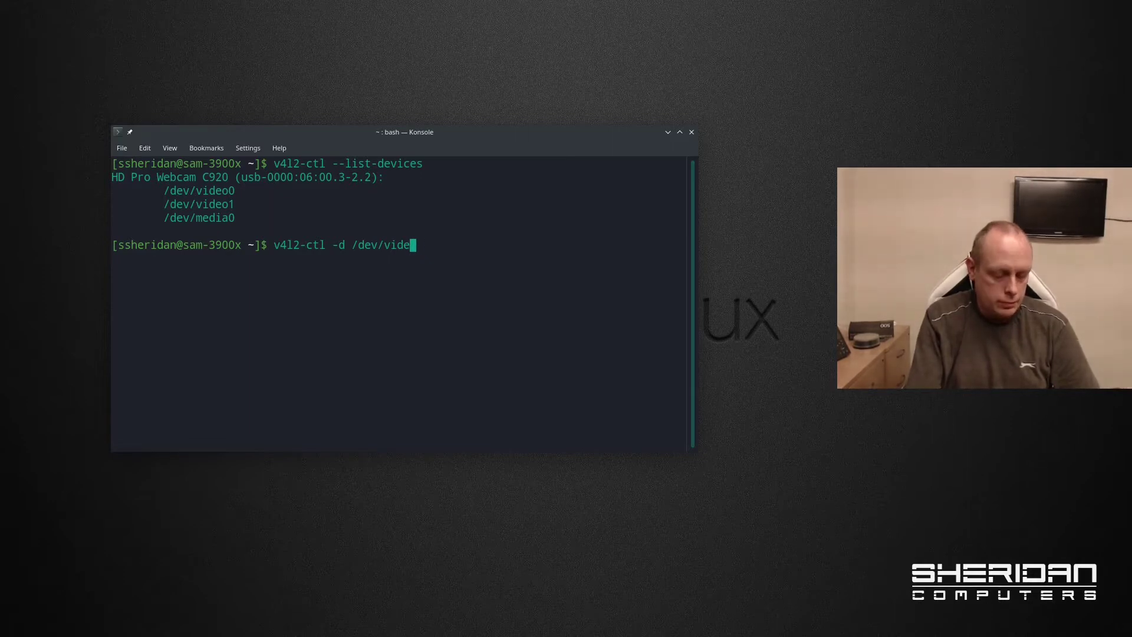
{"action": "type", "text": "o0"}
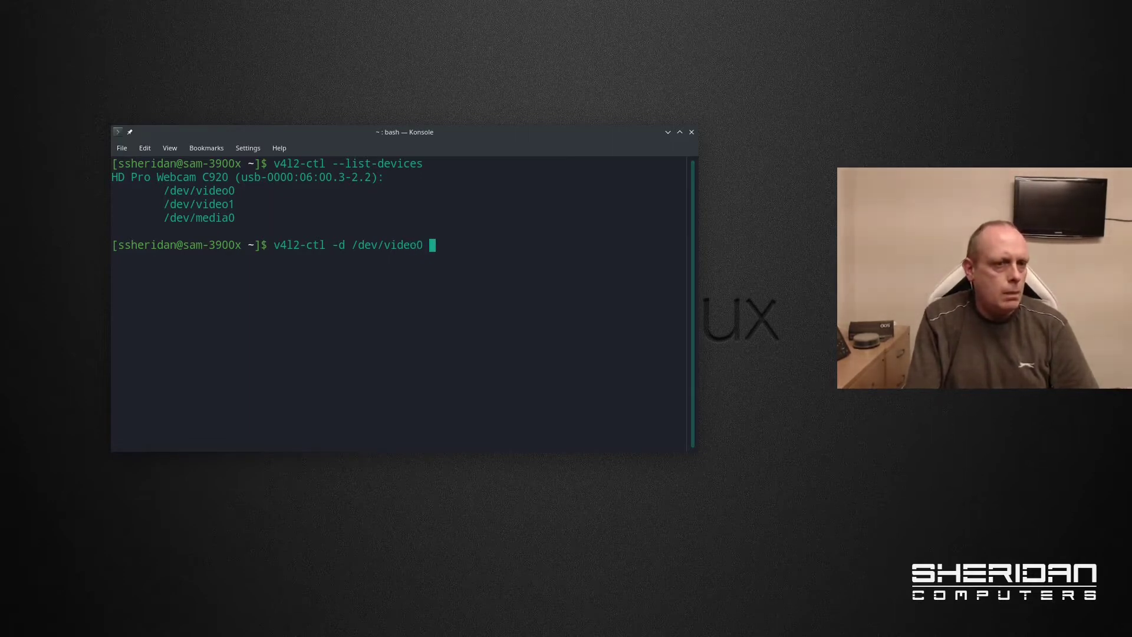
{"action": "type", "text": "--"}
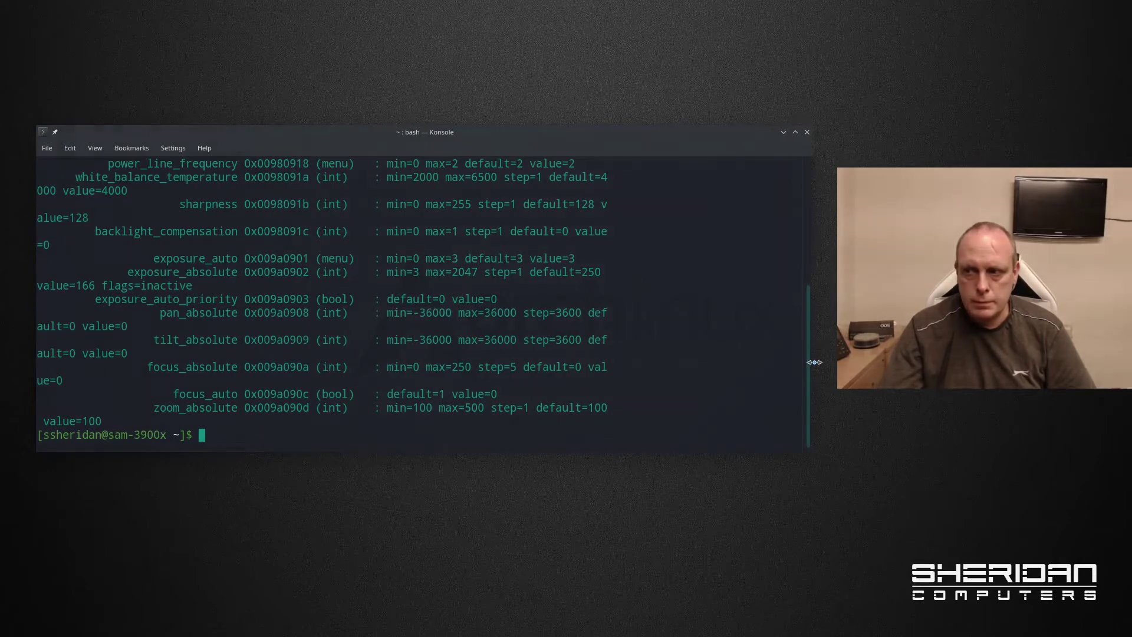
- Run v4l2-ctl -d /dev/video0 --list-ctrls and select the power_line_frequency line
{"action": "type", "text": "v4l2-ctl -d /dev/video0 --list-ctrls"}
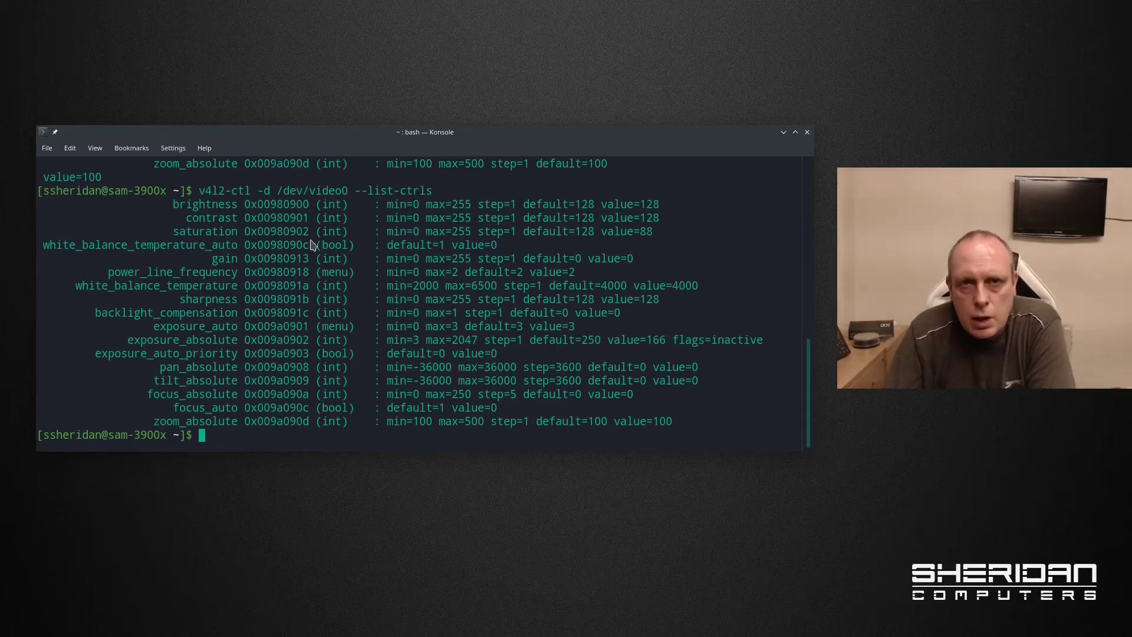
{"action": "mouse_move", "coordinate": [361, 263]}
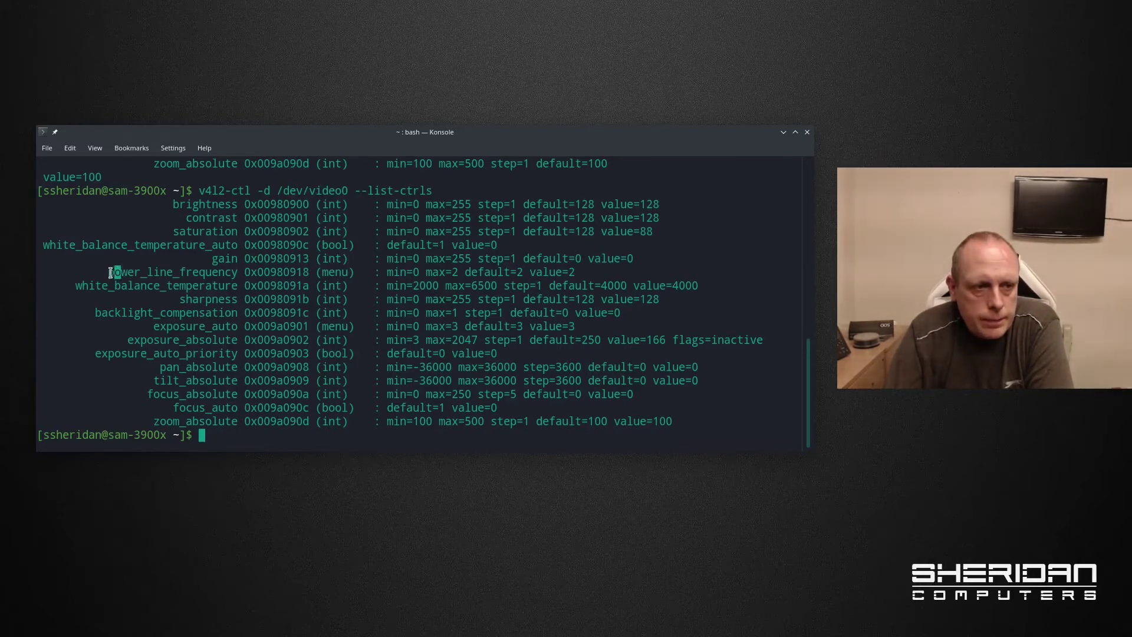
{"action": "left_click_drag", "start_coordinate": [108, 273], "coordinate": [419, 273]}
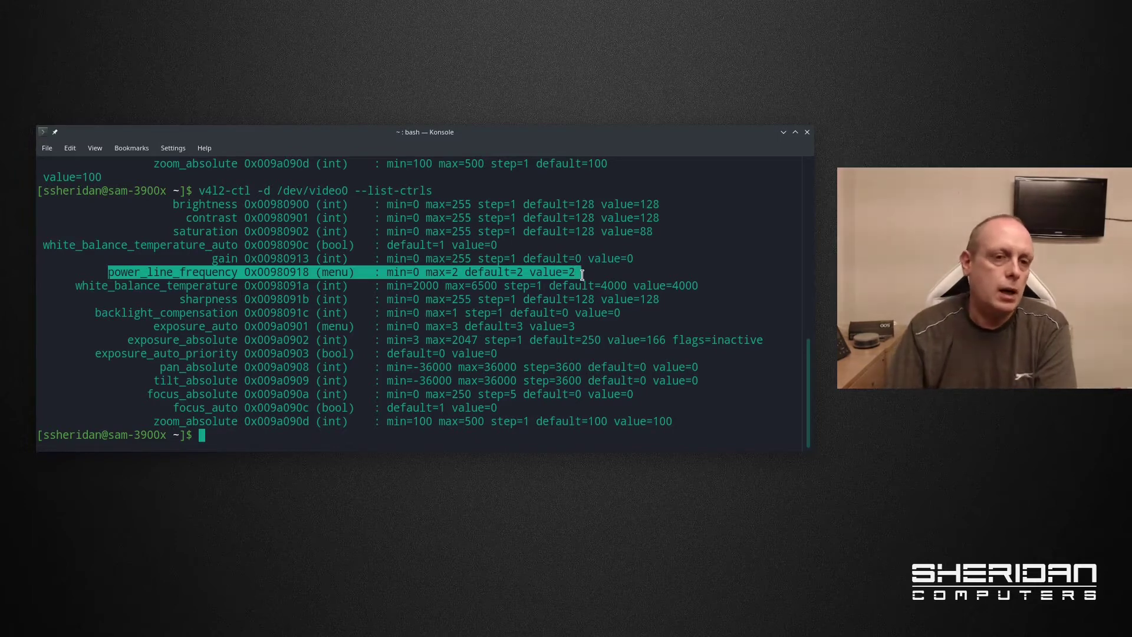
{"action": "double_click", "coordinate": [174, 273]}
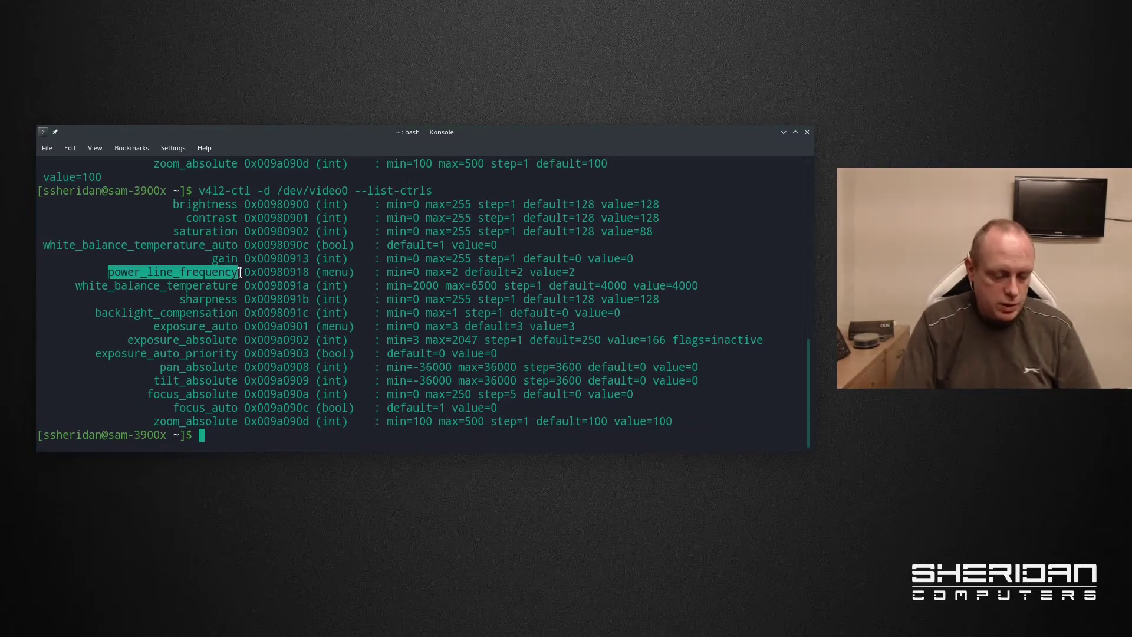
- Read power_line_frequency on /dev/video0, then set it to 1 (50 Hz)
{"action": "type", "text": "v"}
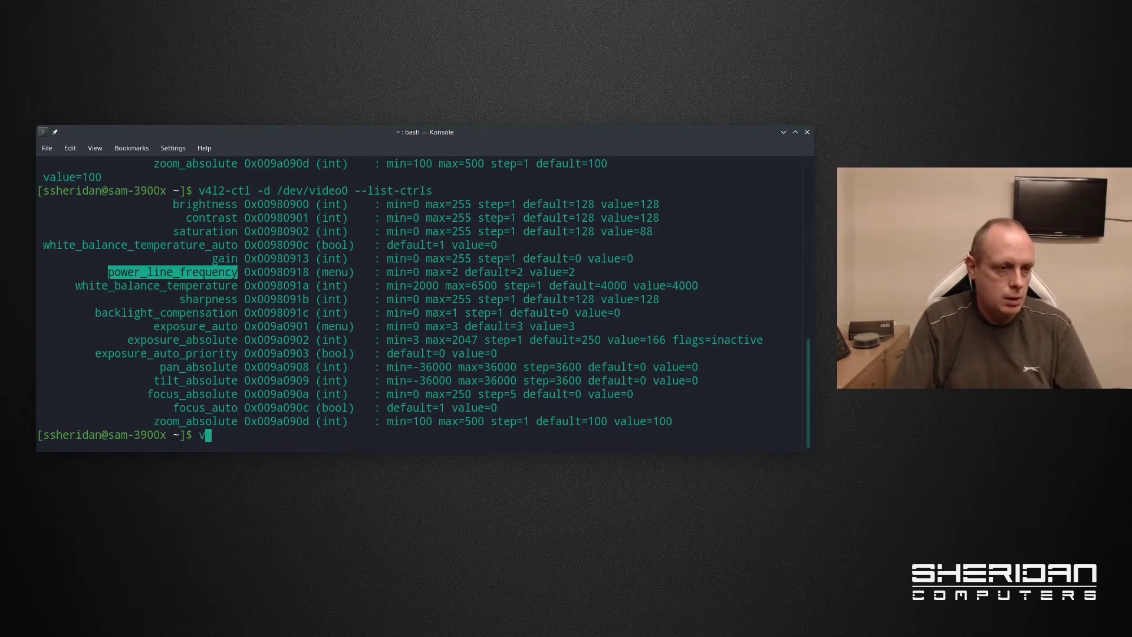
{"action": "type", "text": "4l2-ctl -d /dev/video0 --li"}
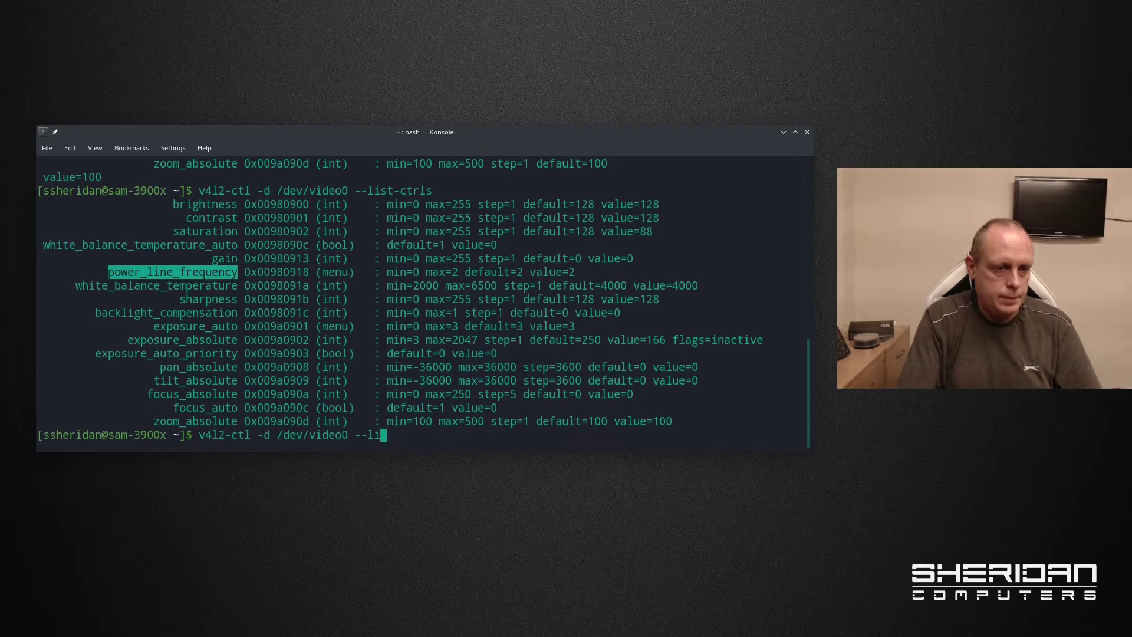
{"action": "type", "text": "get-ctrl"}
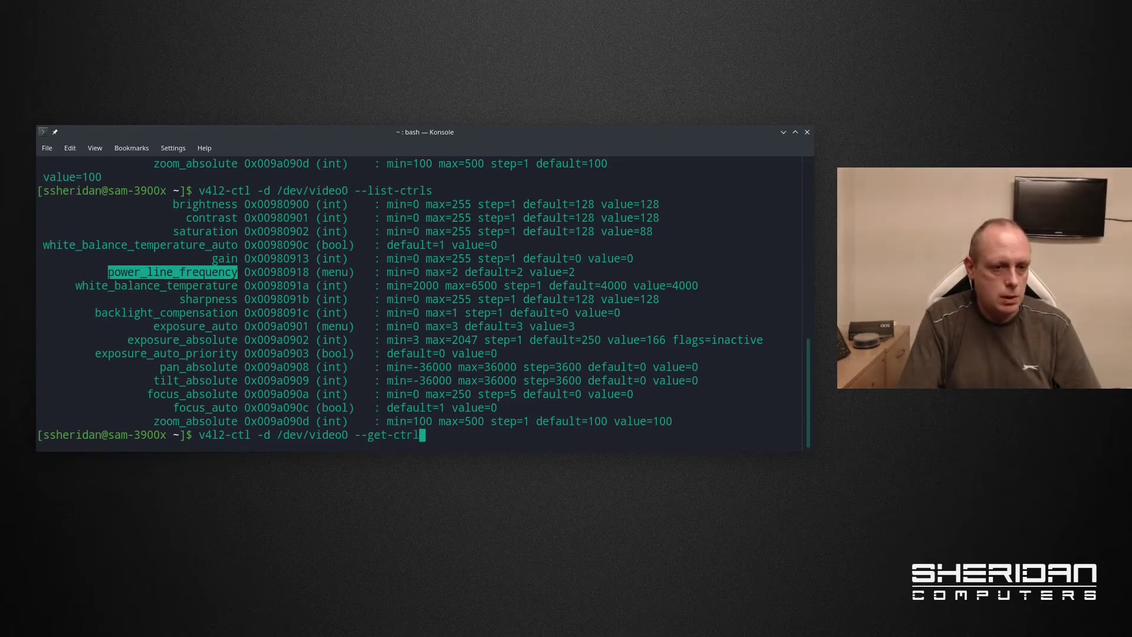
{"action": "type", "text": "powerline_frequency"}
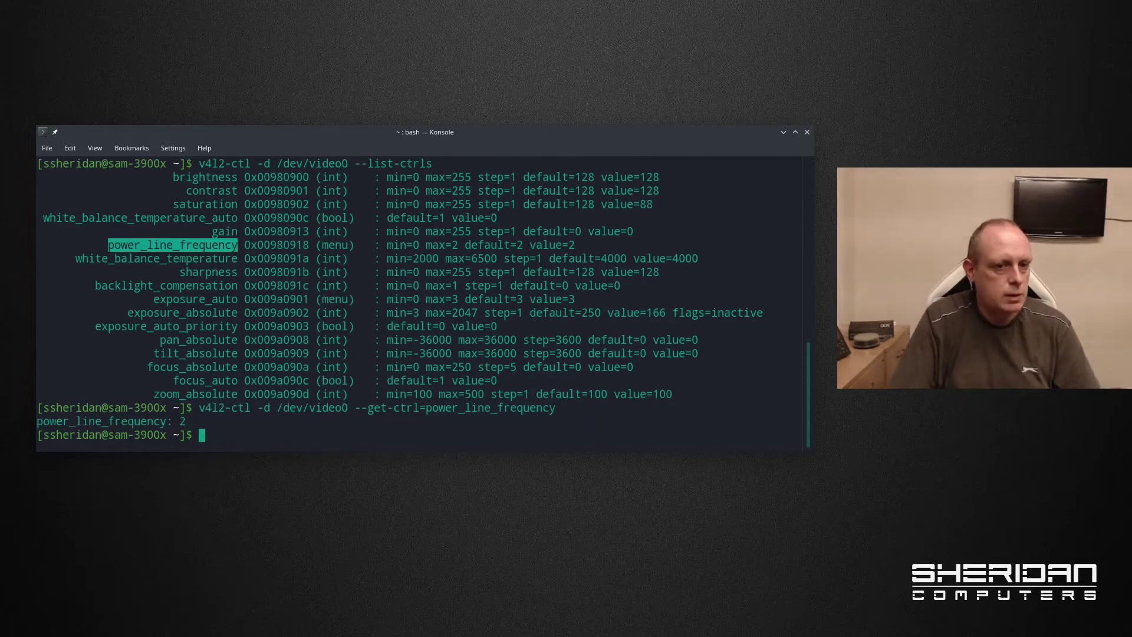
{"action": "type", "text": "v4l2-ctl -d /dev/video0 --get-ctrl=power_line_frequency"}
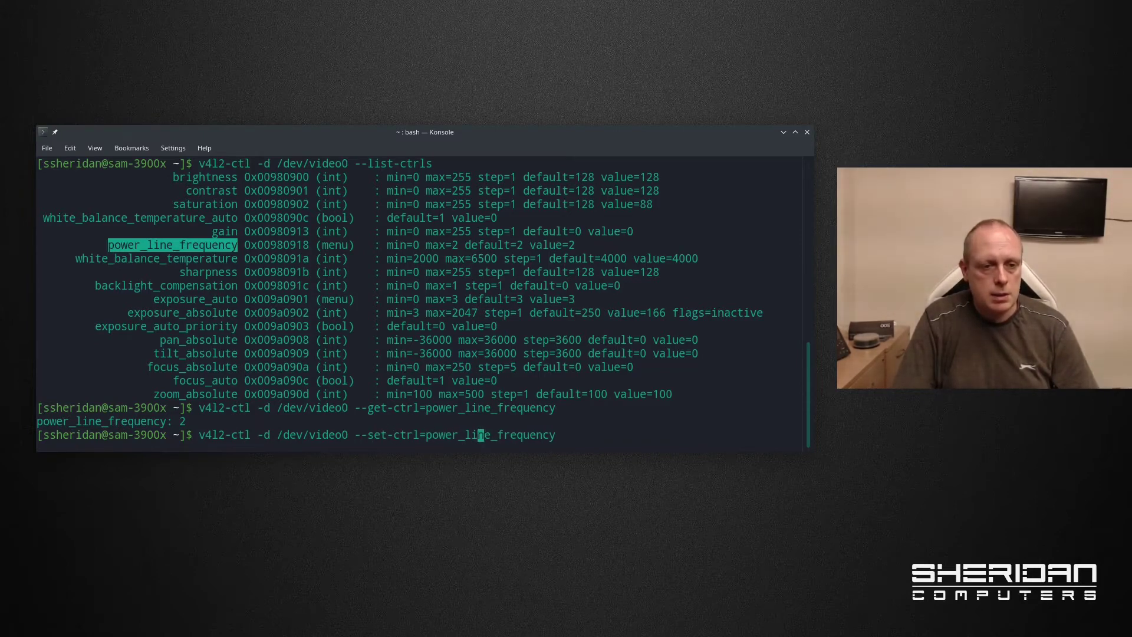
{"action": "type", "text": "=1"}
{"action": "type", "text": "v4l2-ctl -d /dev/video0 --get-ctrl=zoo"}
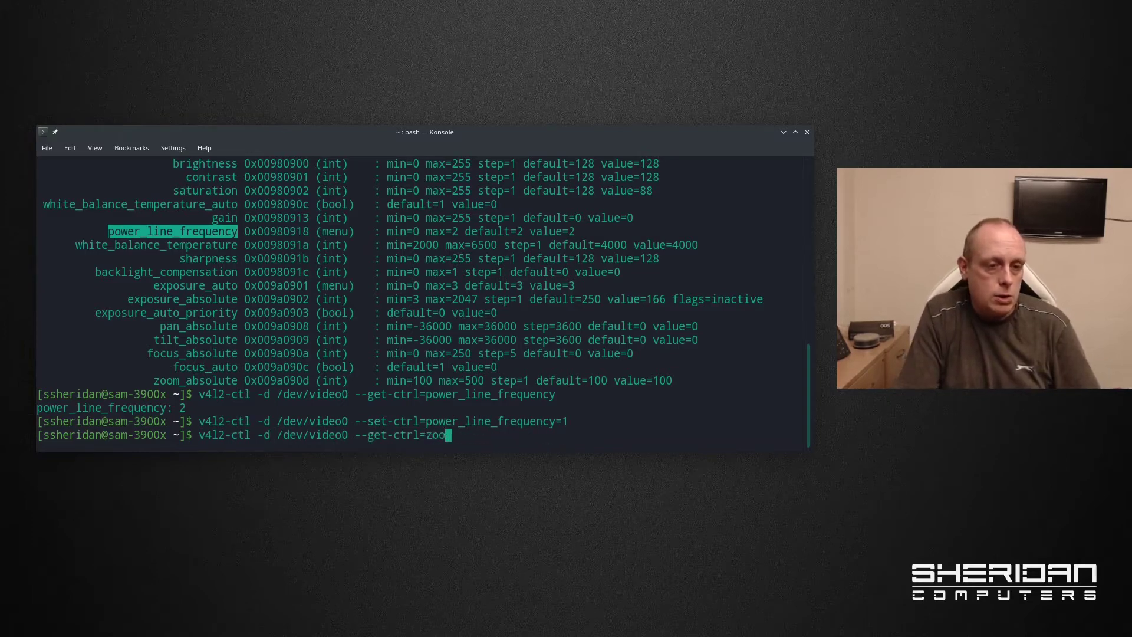
- Read zoom_absolute on /dev/video0 as 100, then set it to 200
{"action": "type", "text": "m_absolute"}
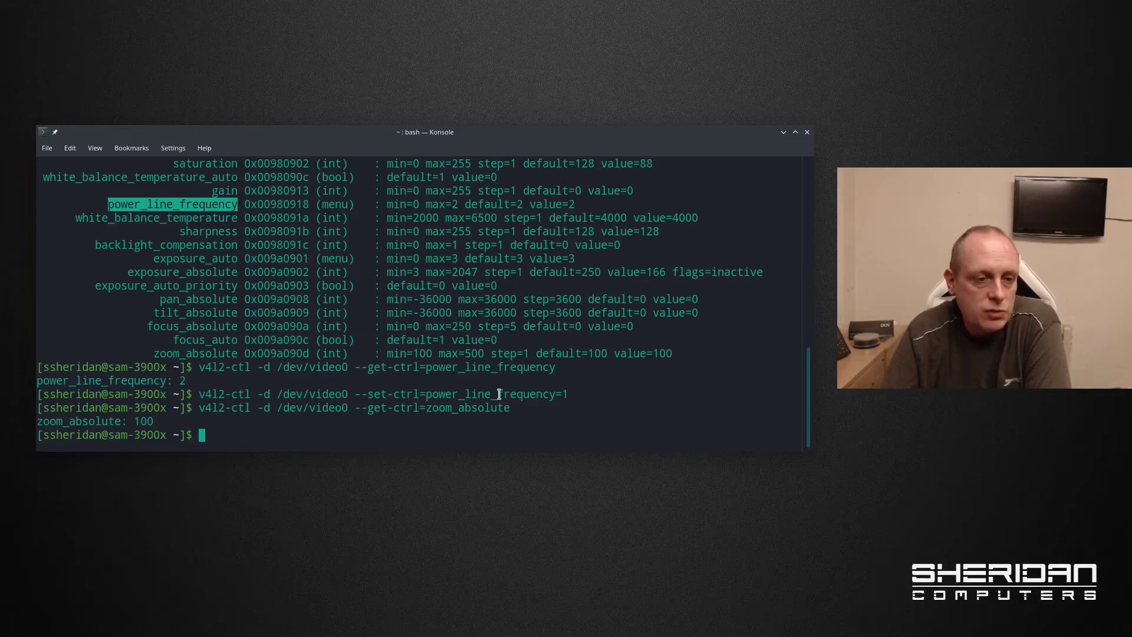
{"action": "type", "text": "v4l2-ctl -d /dev/video0 --get-ctrl=zoom_absolute"}
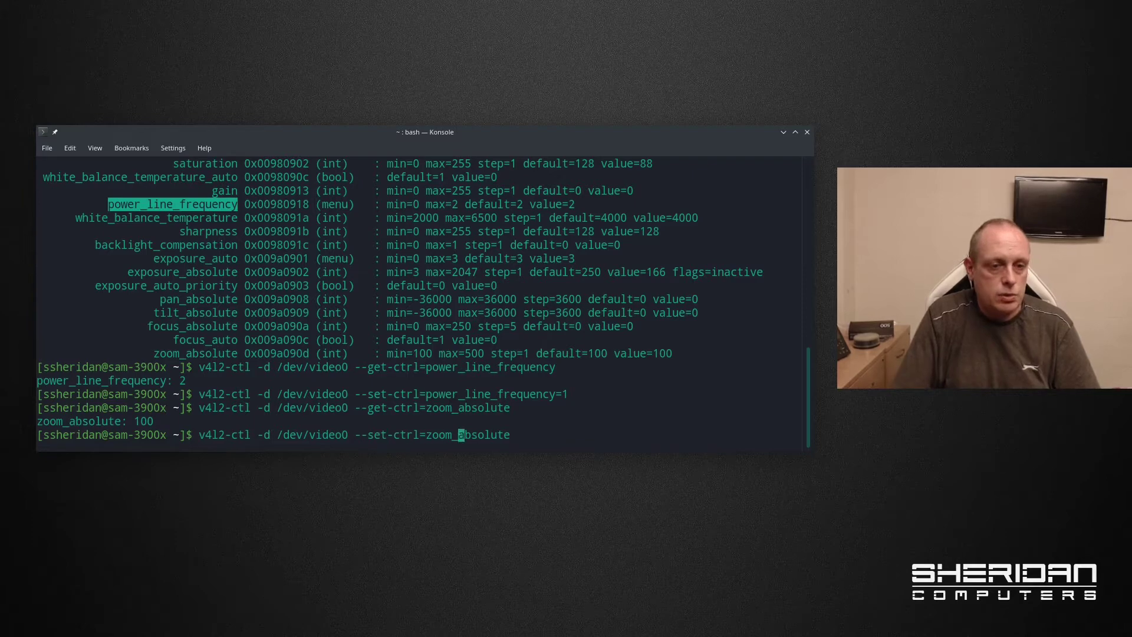
{"action": "type", "text": "=200"}
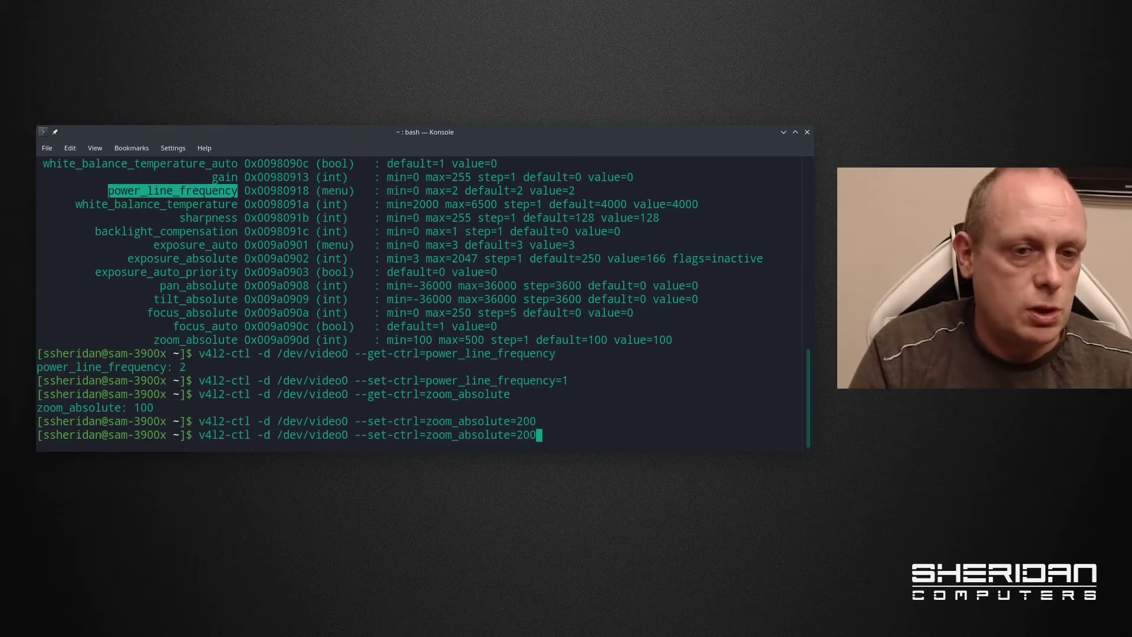
{"action": "type", "text": "100"}
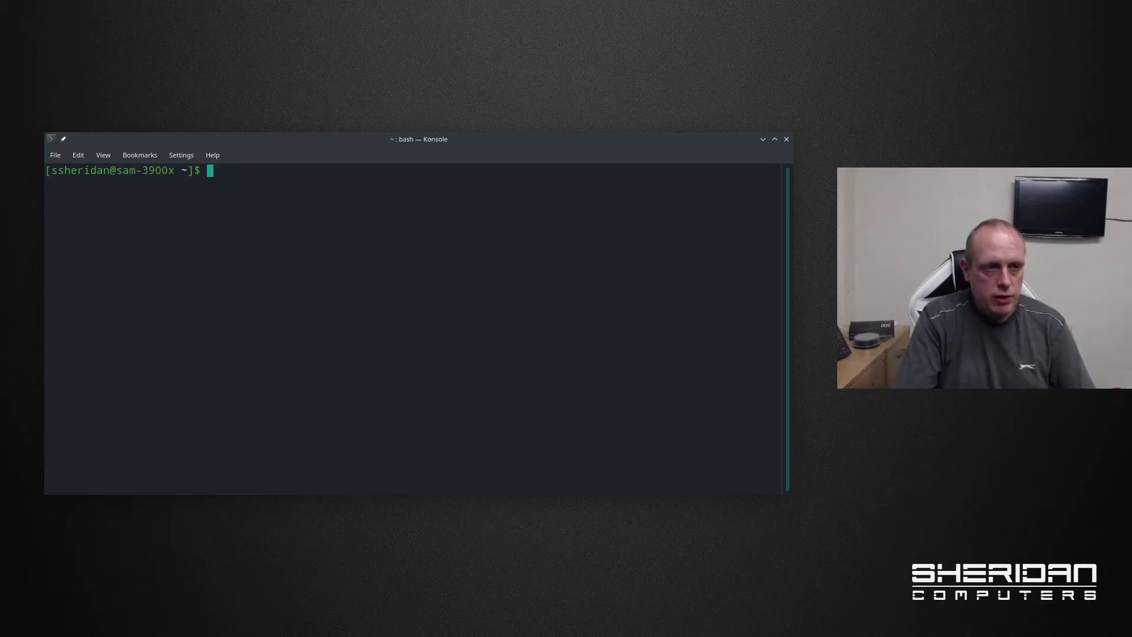
- Open /etc/udev/rules.d/99-logitech.rules in vi with sudo for the webcam rule
{"action": "type", "text": "sudo"}
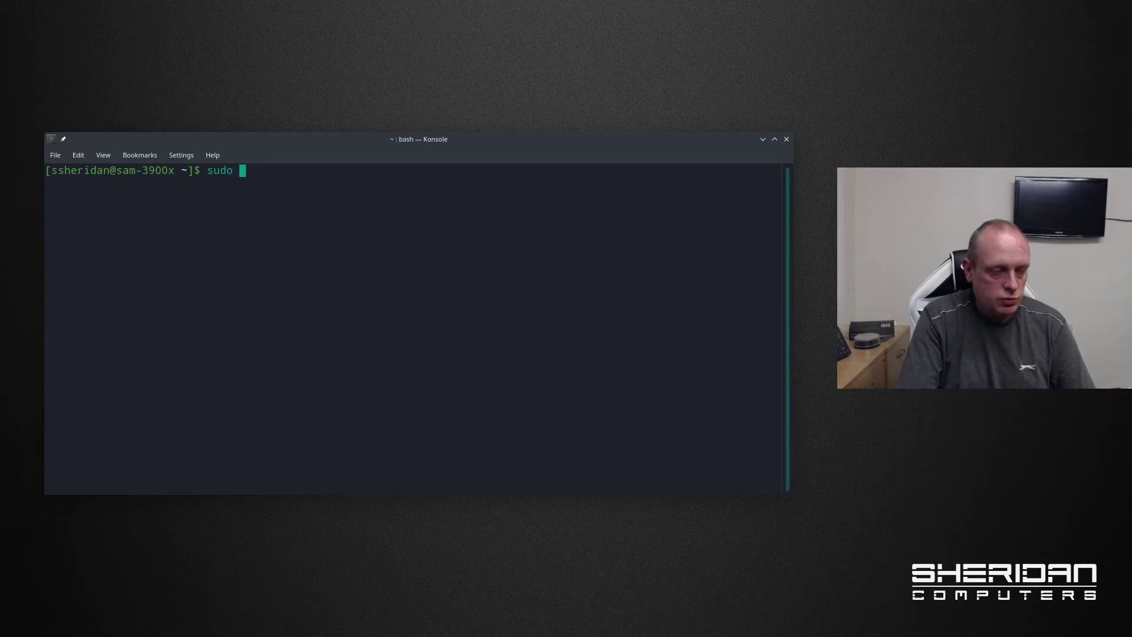
{"action": "type", "text": "vi /etc/ud"}
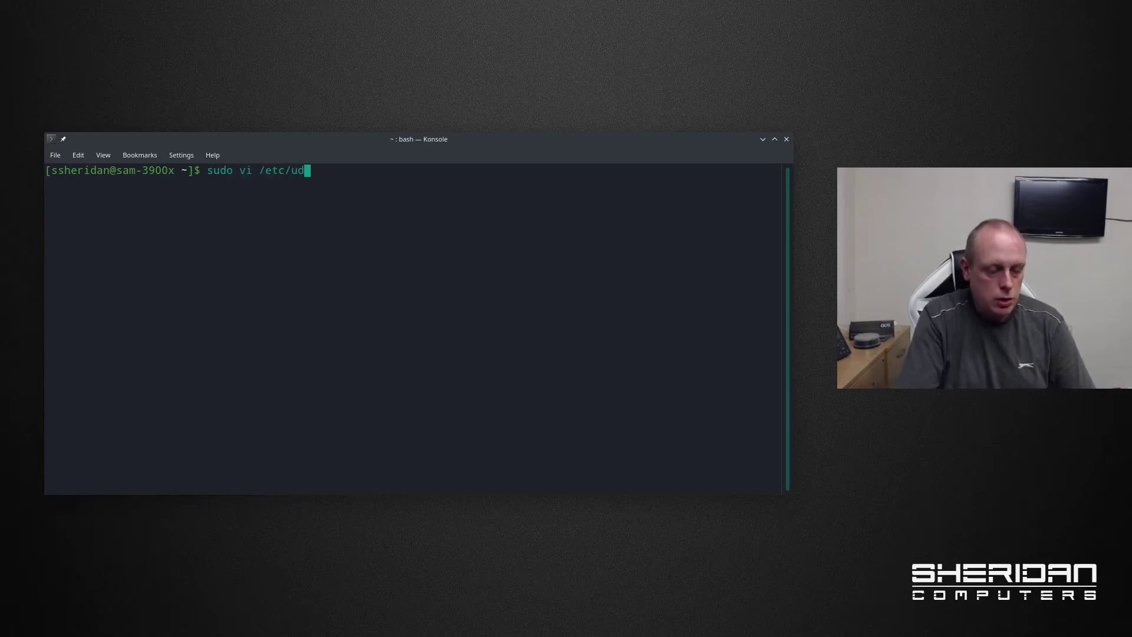
{"action": "type", "text": "ev/"}
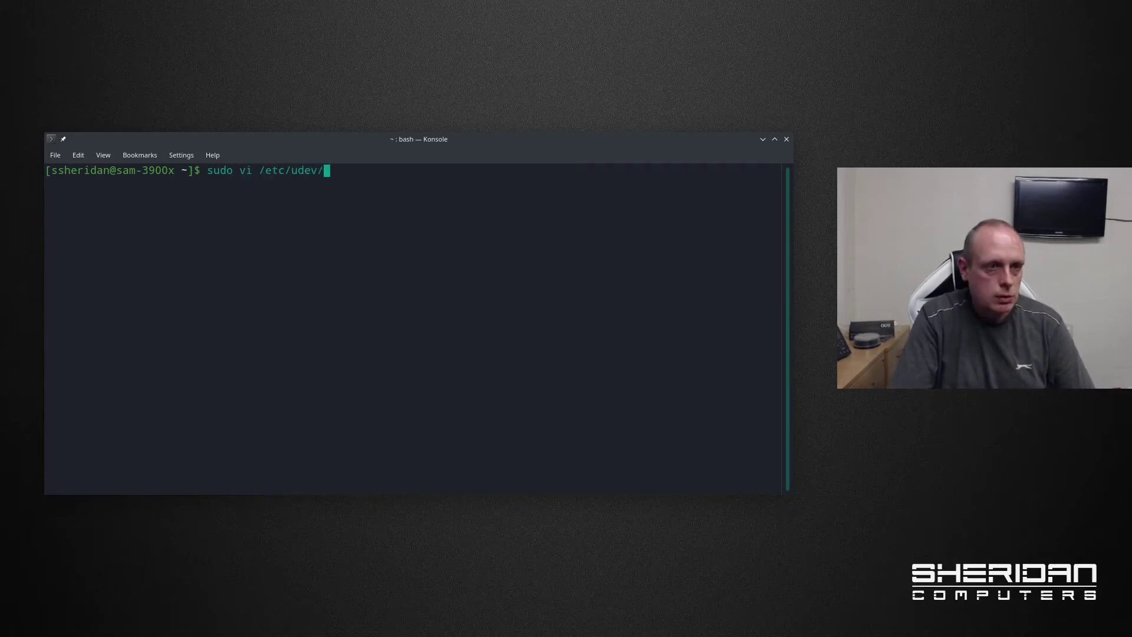
{"action": "type", "text": "rules.d/"}
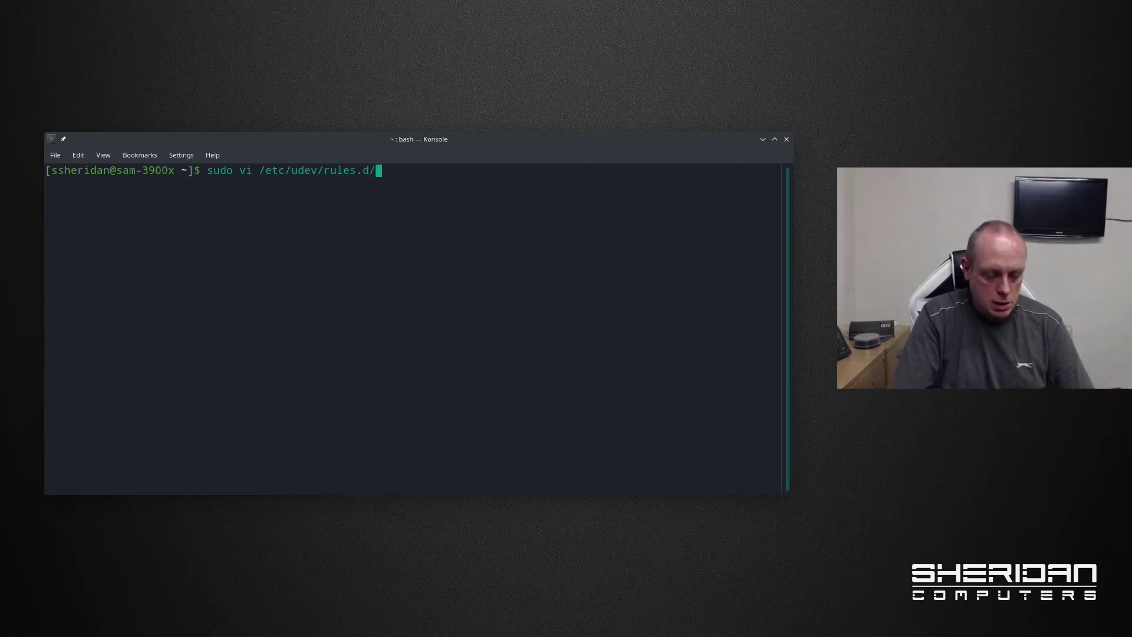
{"action": "type", "text": "99-"}
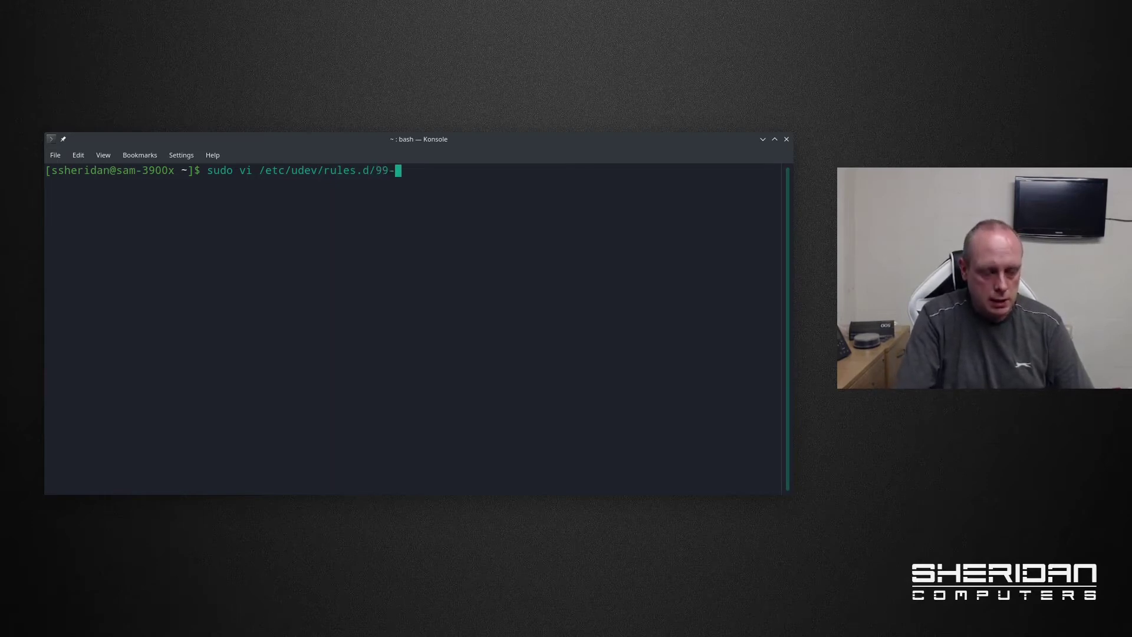
{"action": "type", "text": "logitech.r"}
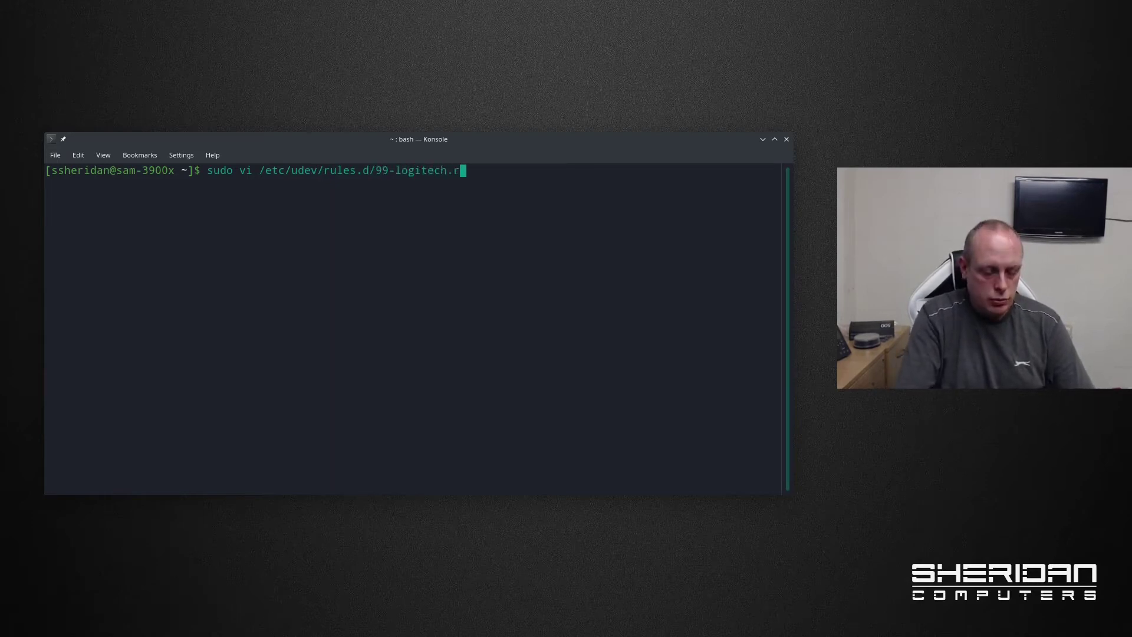
{"action": "type", "text": "ules"}
{"action": "type", "text": "# L"}
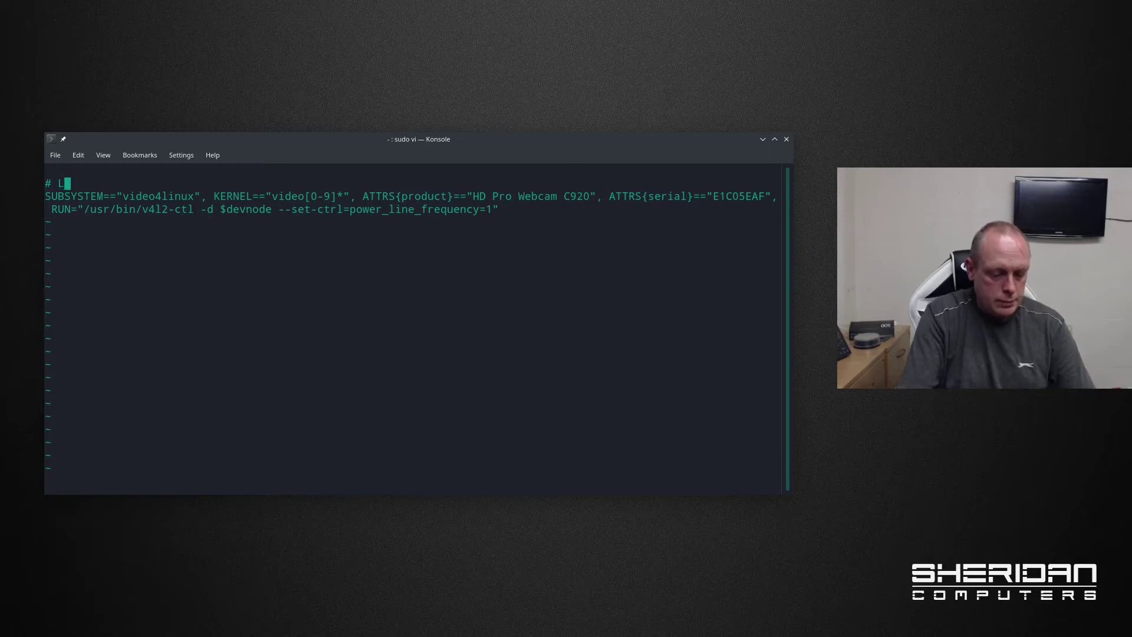
- Add the '# Logitech settings' comment, then save and quit vi with :wq
{"action": "type", "text": "ogitech settings"}
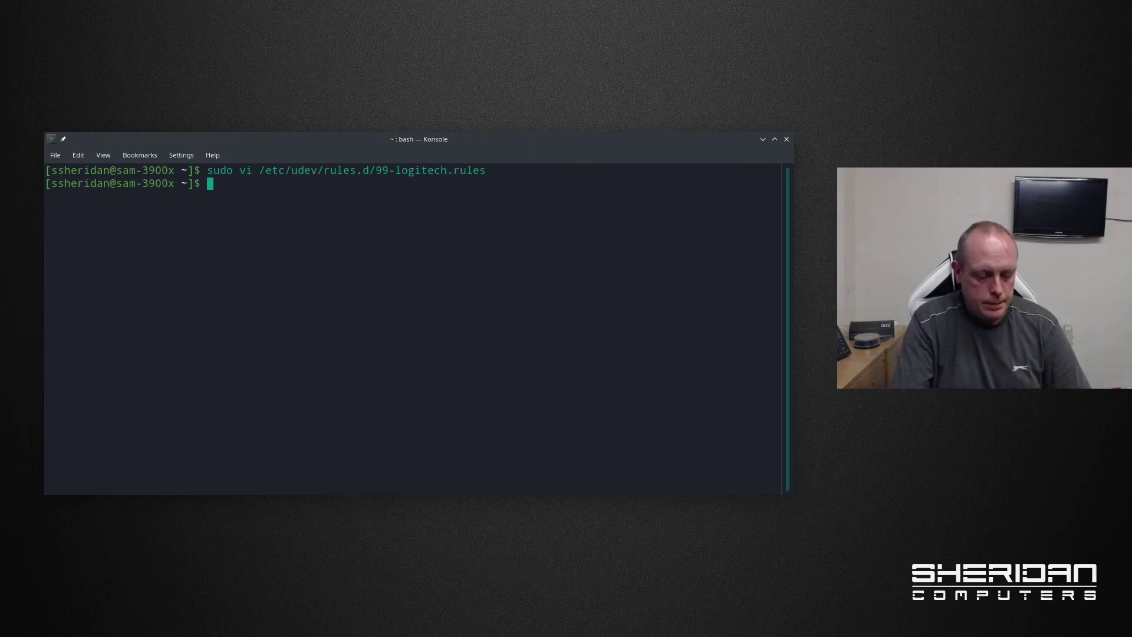
- Run udevadm info --attribute-walk on /dev/video0, filtering for product and serial
{"action": "type", "text": "u"}
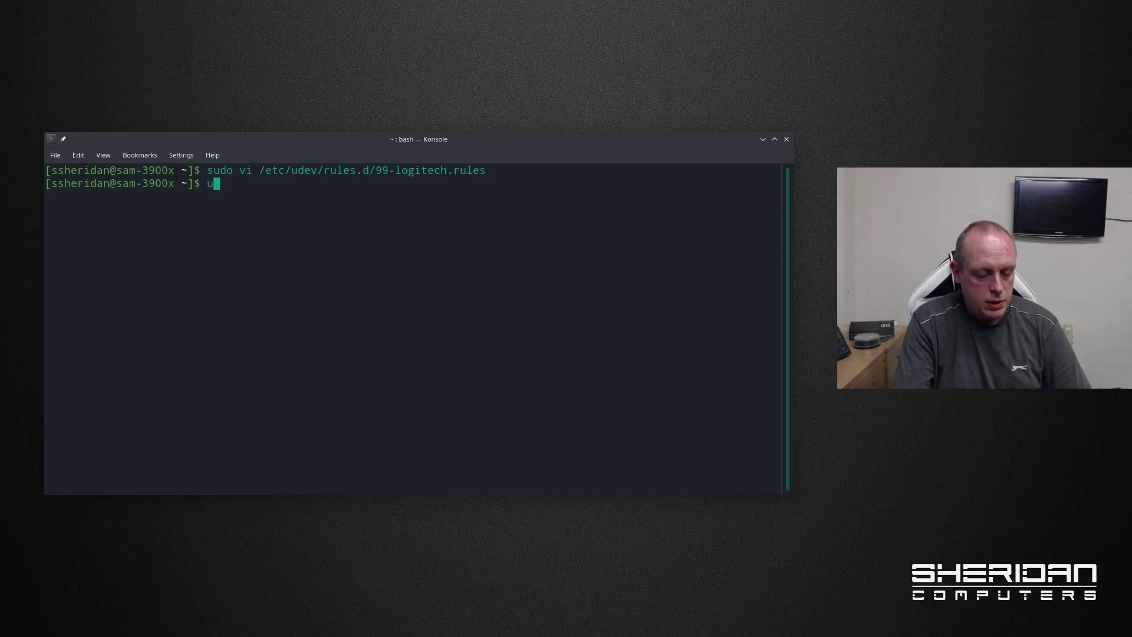
{"action": "type", "text": "devadm info --"}
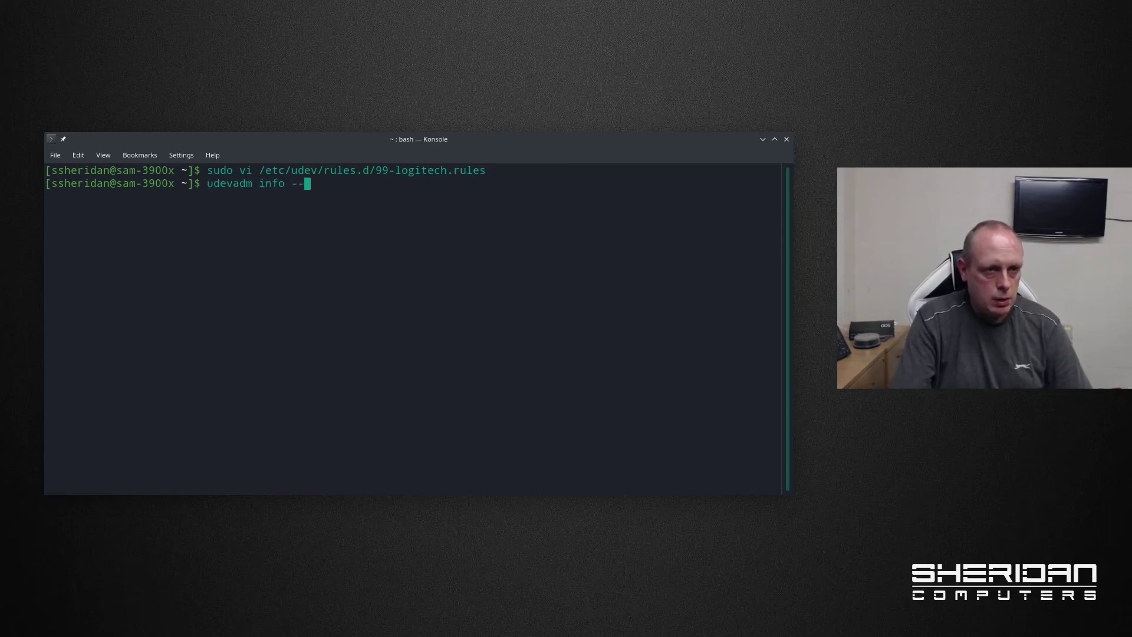
{"action": "type", "text": "at"}
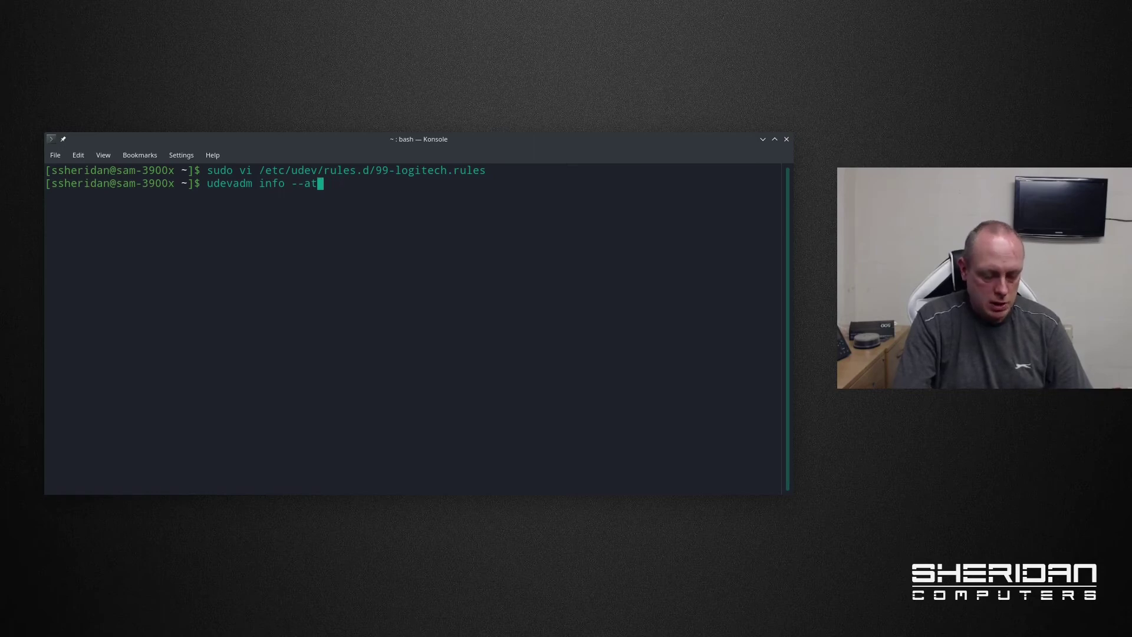
{"action": "type", "text": "tribute-walk"}
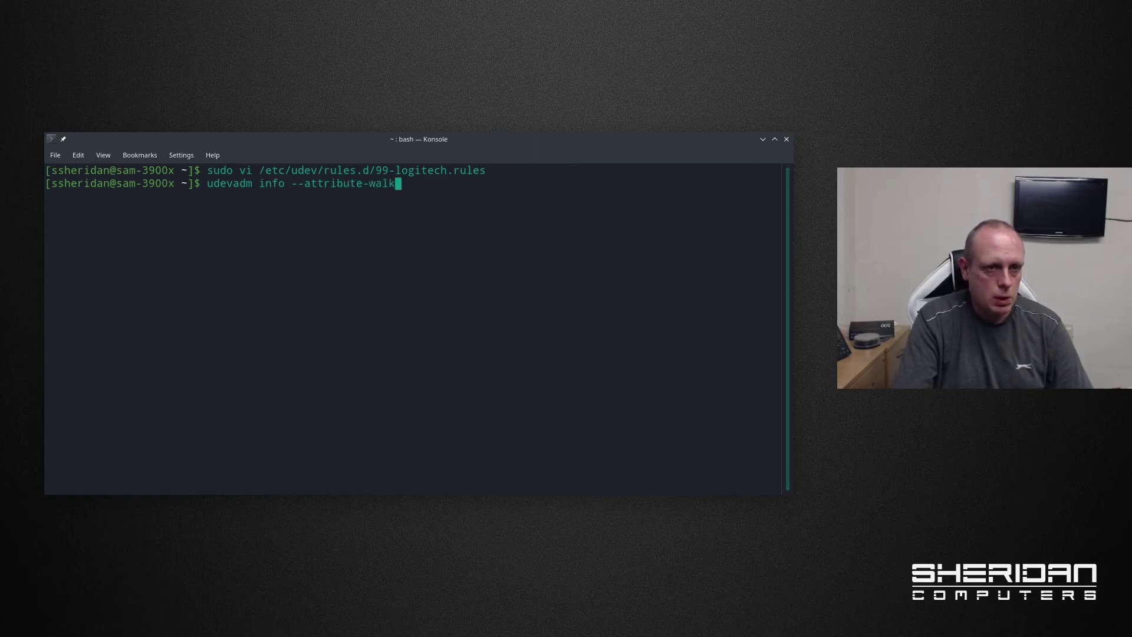
{"action": "type", "text": "--name=/dev"}
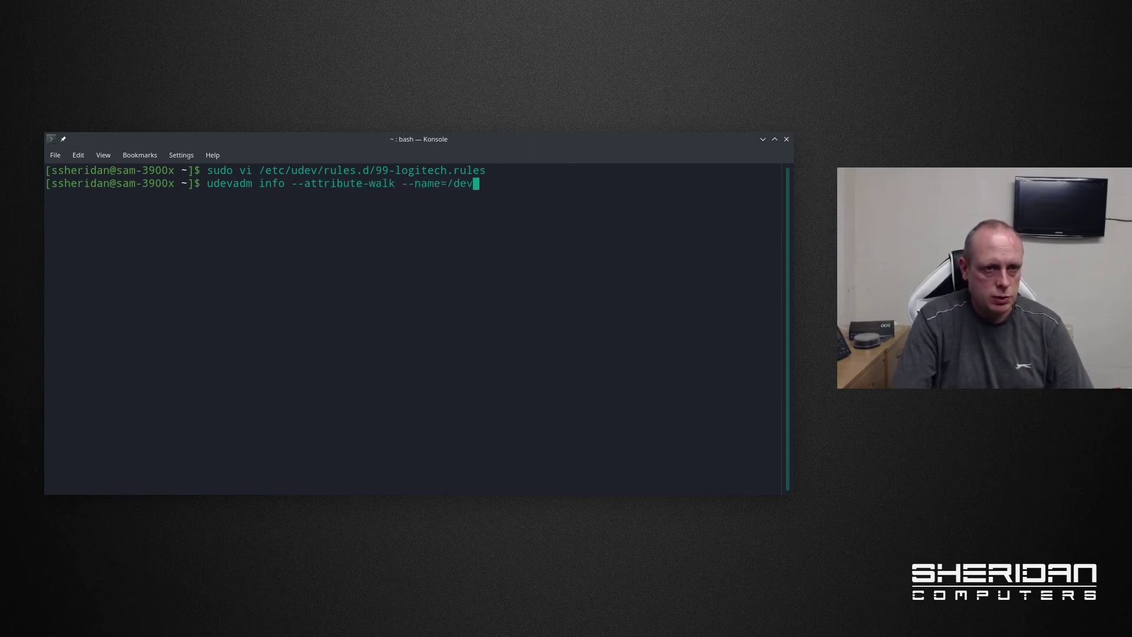
{"action": "type", "text": "vde"}
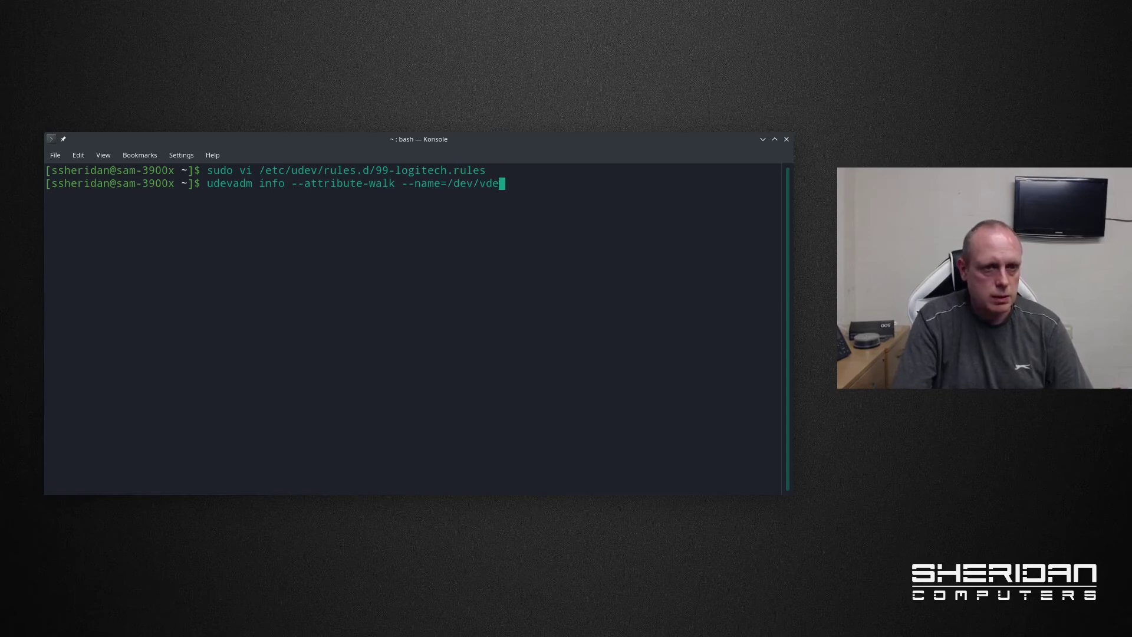
{"action": "type", "text": "ideo0 | grep"}
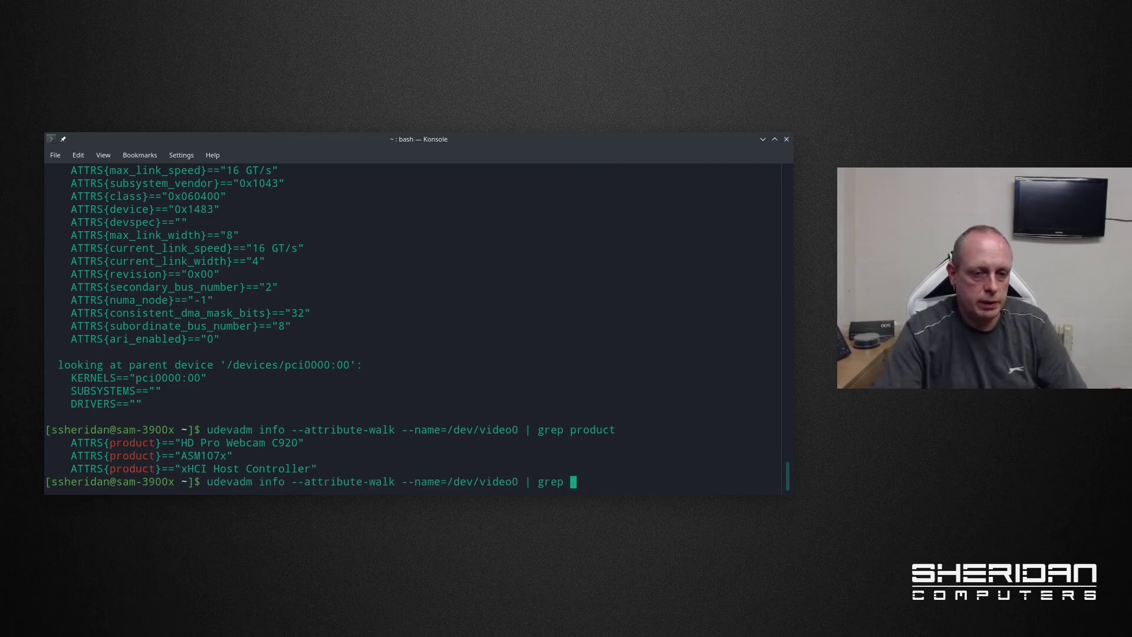
{"action": "type", "text": "serial"}
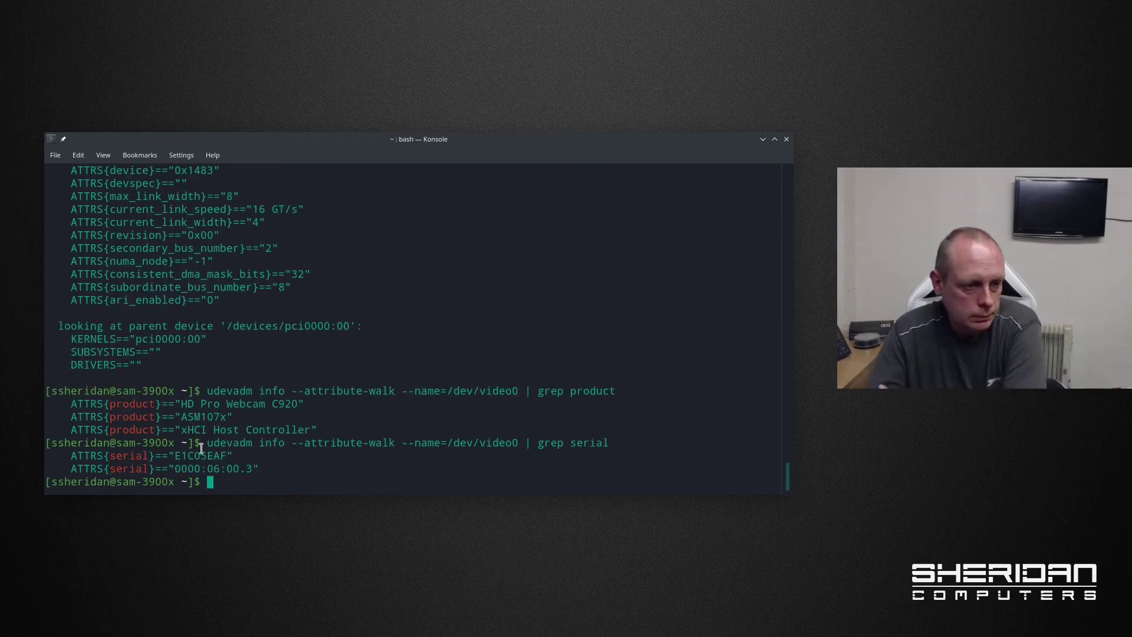